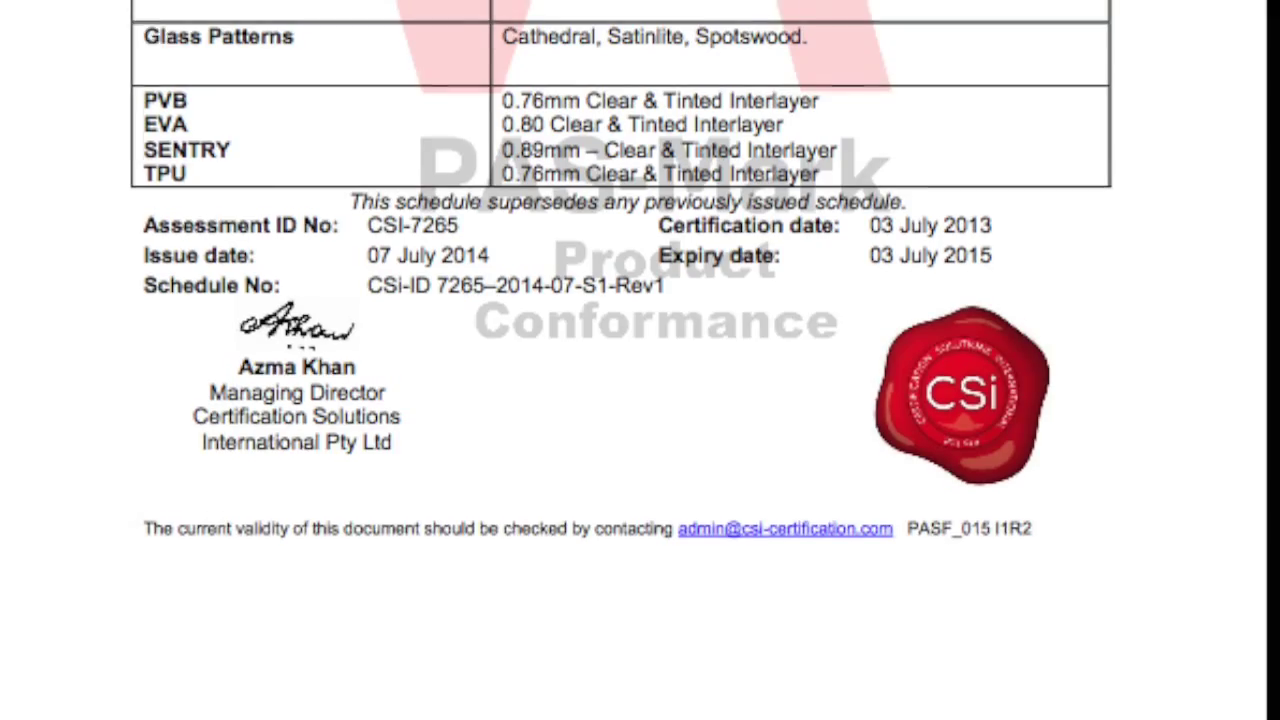
{"action": "scroll", "scroll_direction": "up", "scroll_amount": 3}
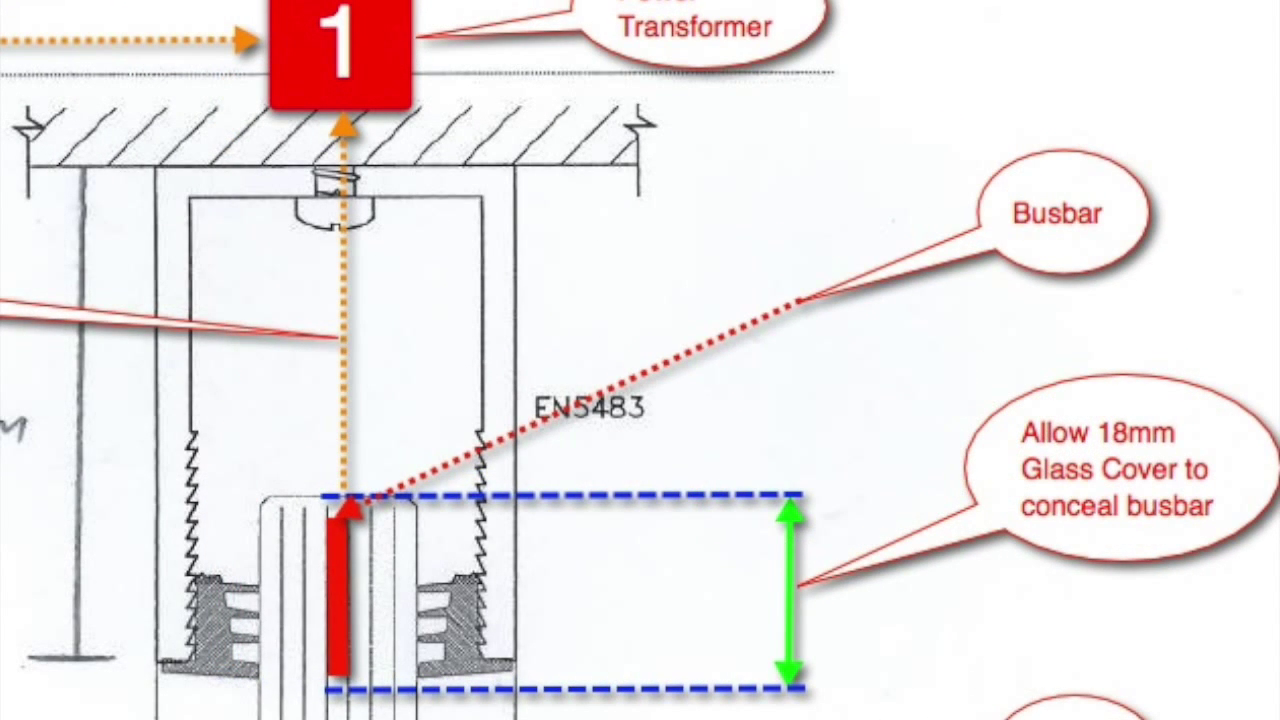
{"action": "scroll", "scroll_direction": "down", "scroll_amount": 3}
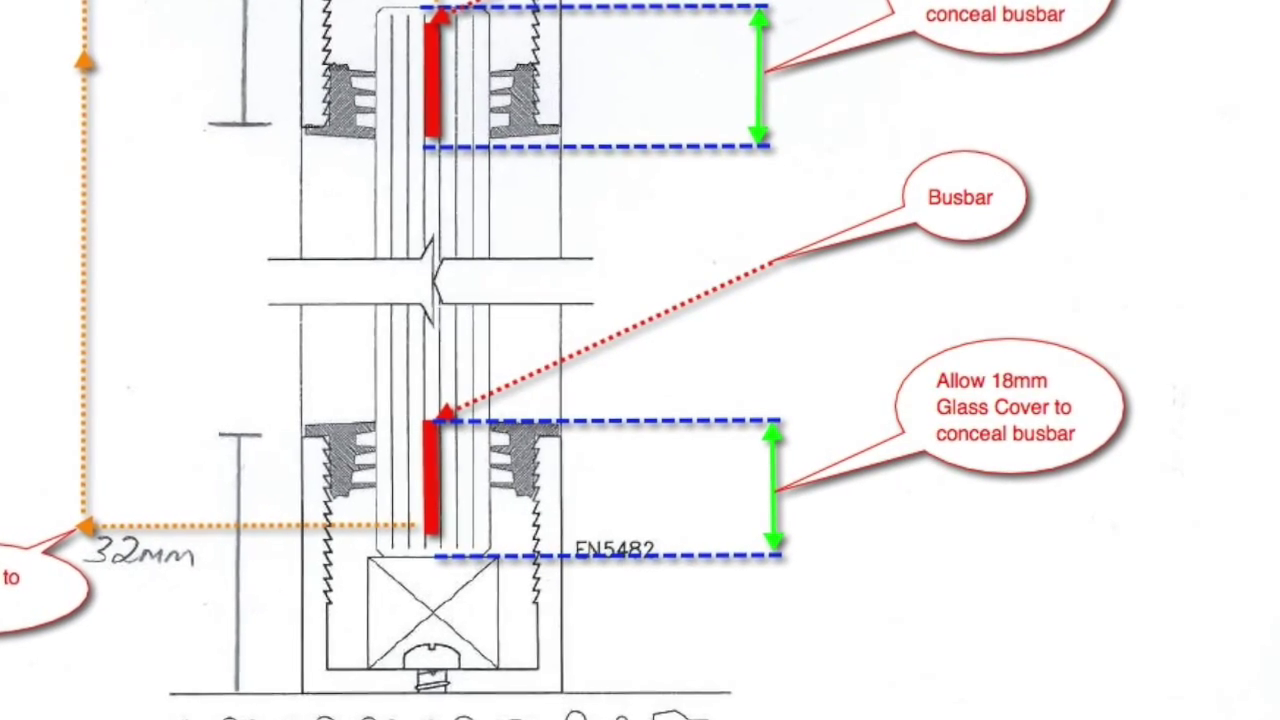